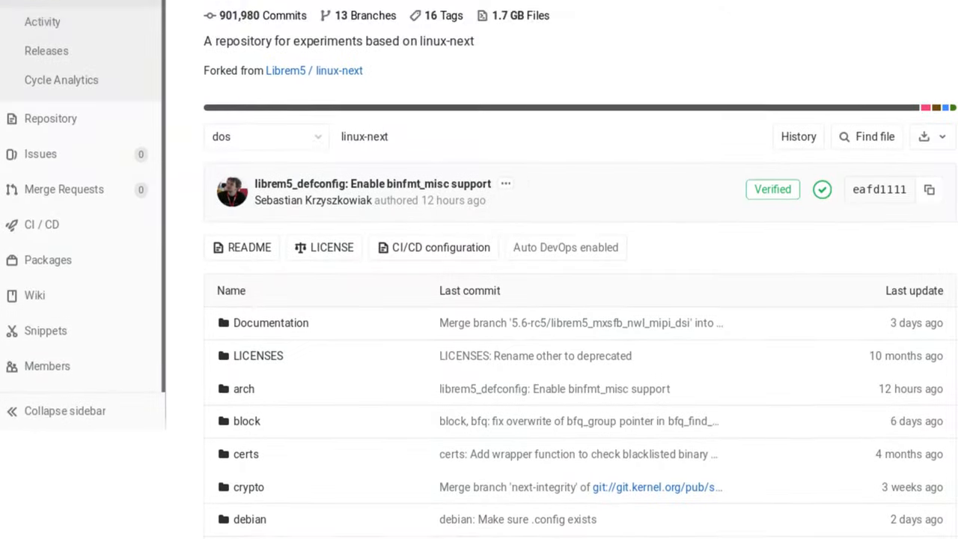
Scroll through the Create an Android project guide and the Android Studio for Linux license terms.
scroll("down", 3)
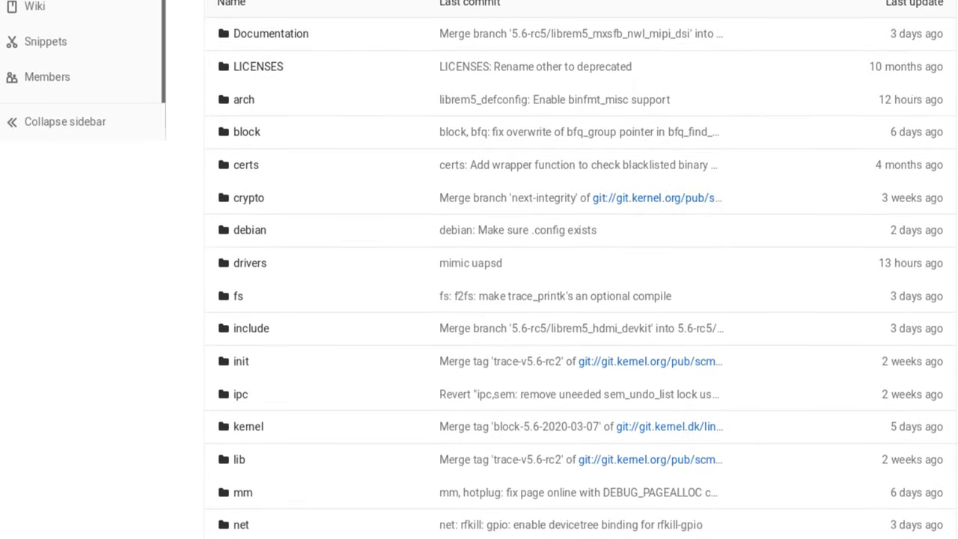
scroll("down", 3)
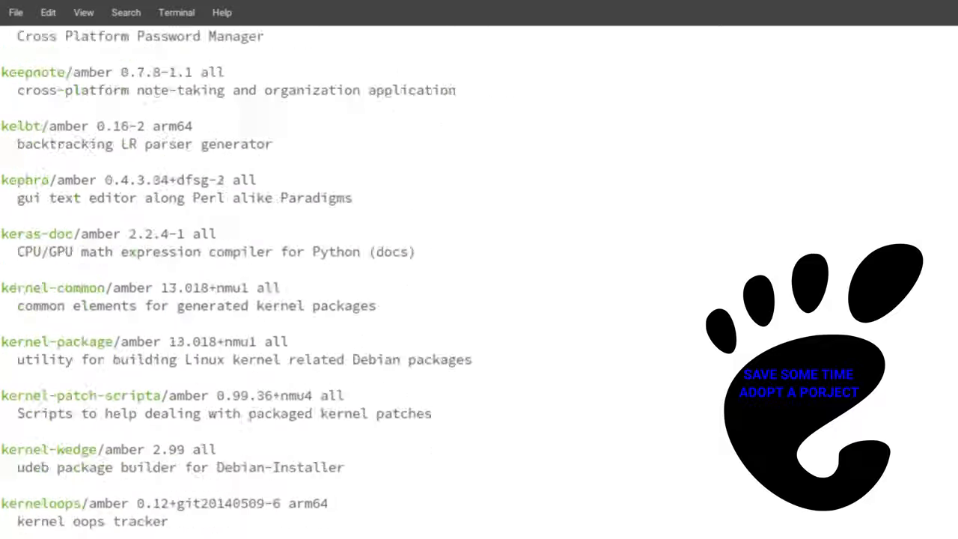
scroll("down", 3)
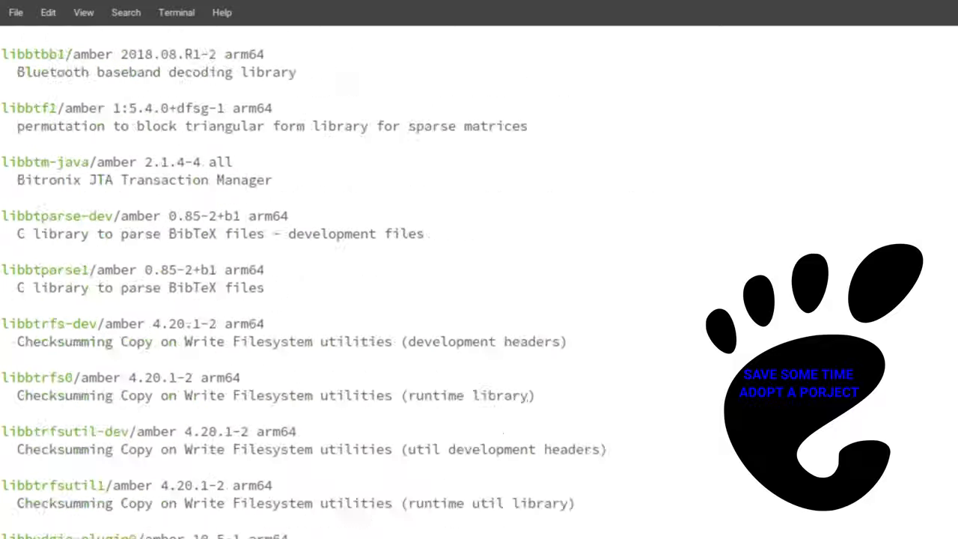
scroll("down", 3)
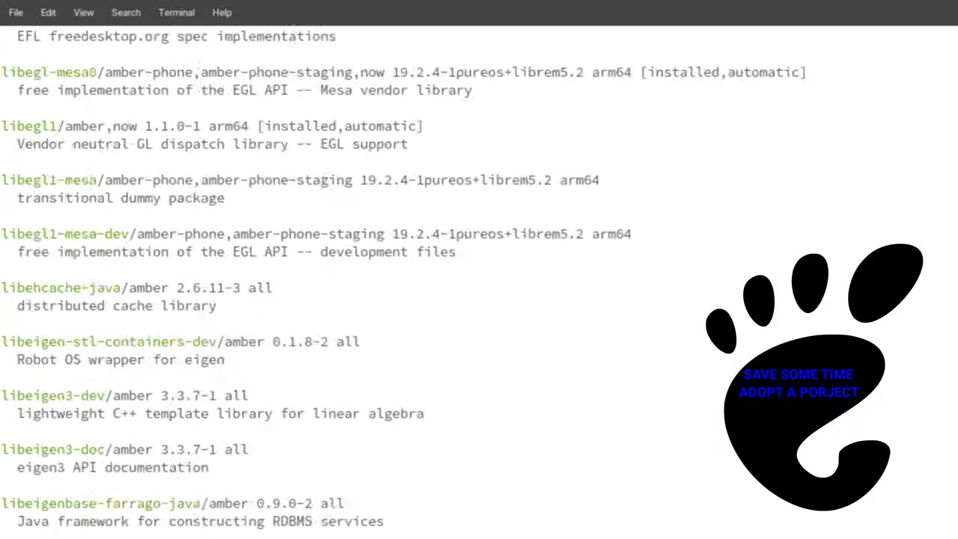
scroll("down", 3)
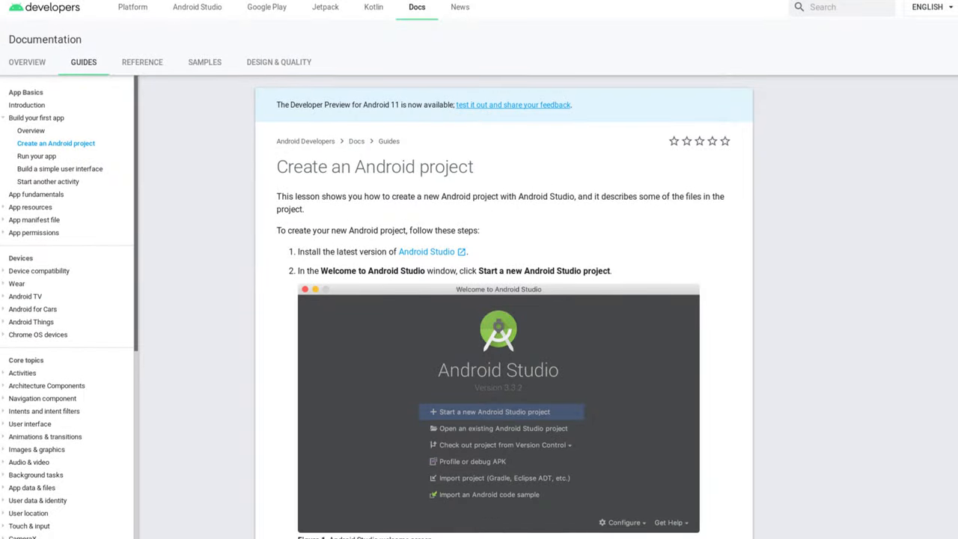
scroll("down", 3)
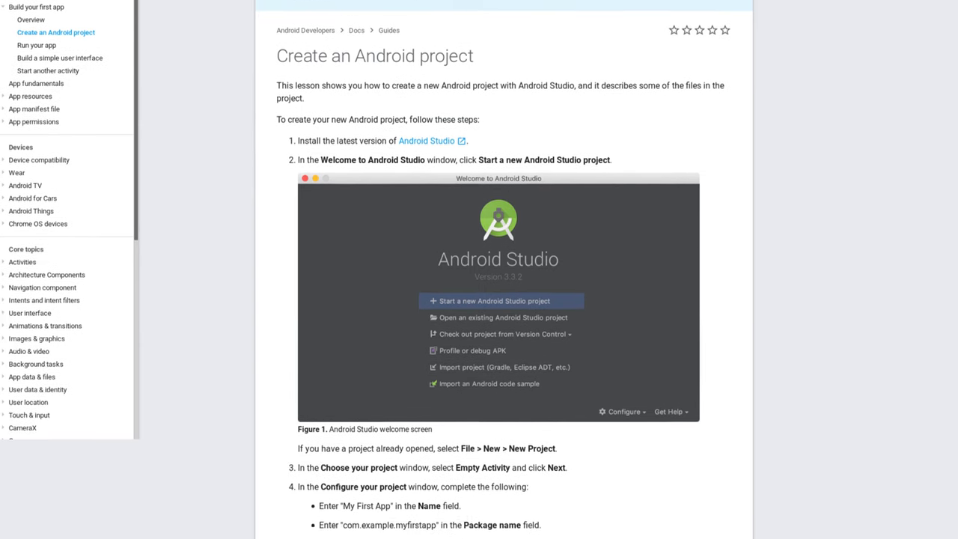
scroll("down", 3)
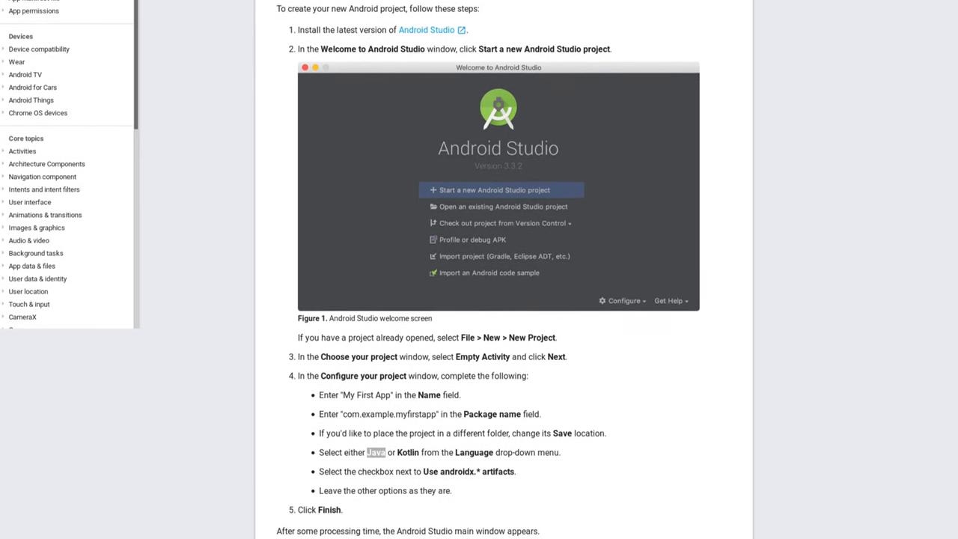
scroll("down", 3)
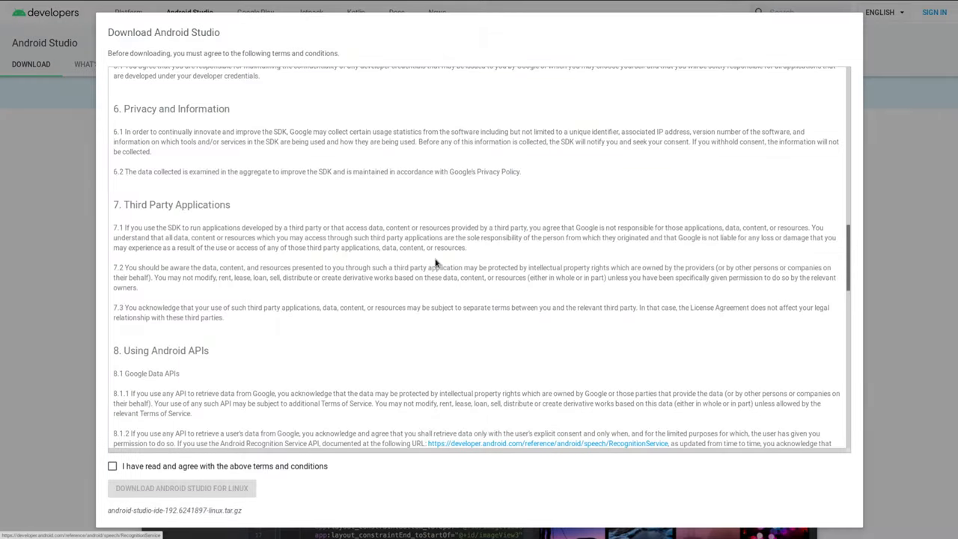
scroll("down", 3)
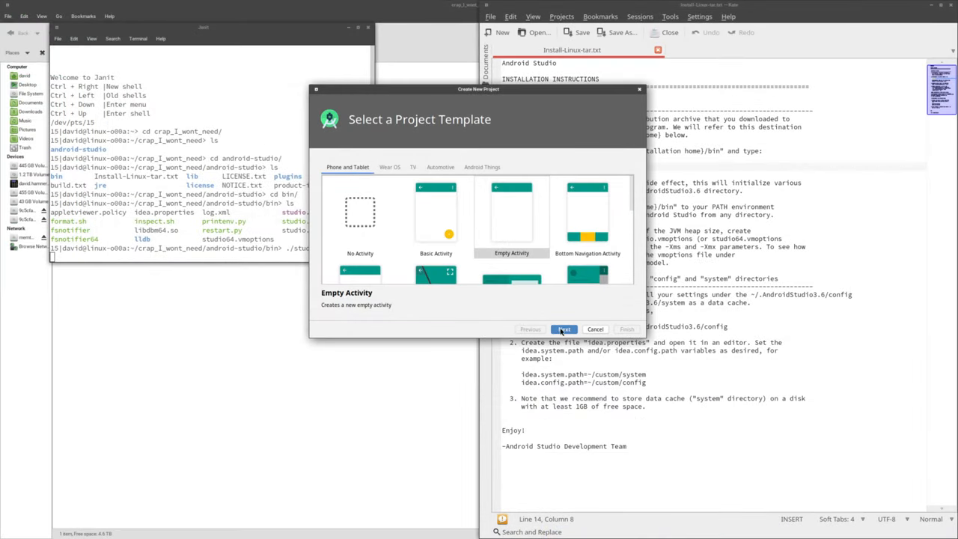
Continue from the Empty Activity template, then accept the emulator system image license in the AVD Manager.
left_click(563, 330)
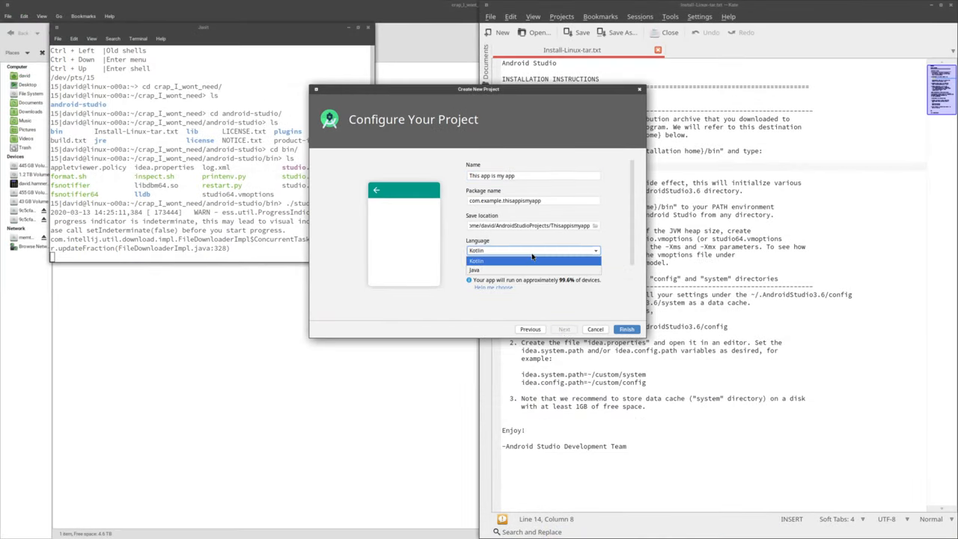
mouse_move(494, 269)
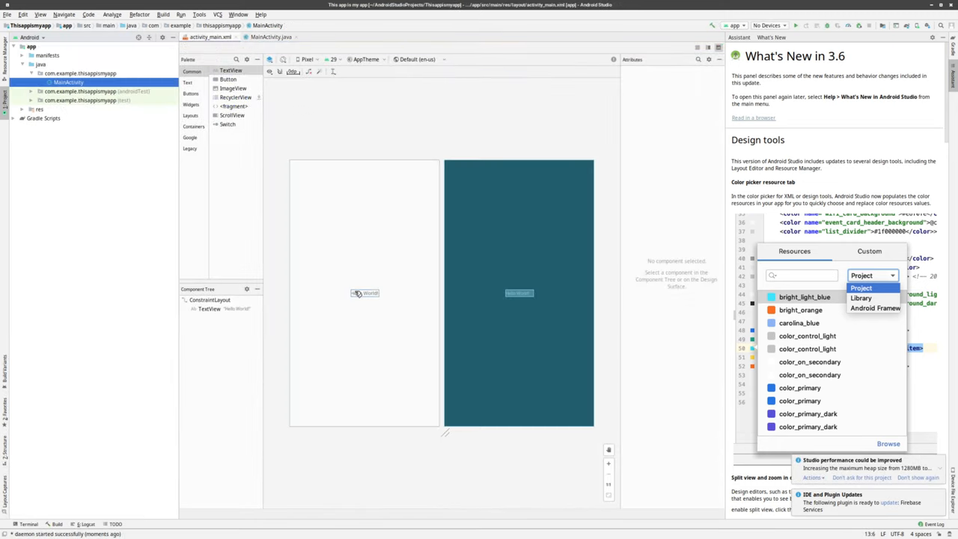
left_click(364, 293)
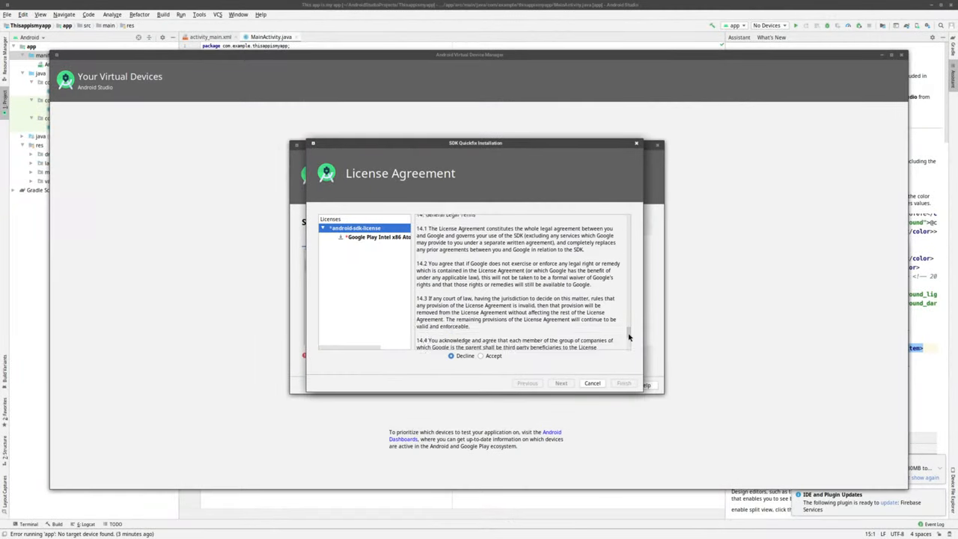
left_click(483, 356)
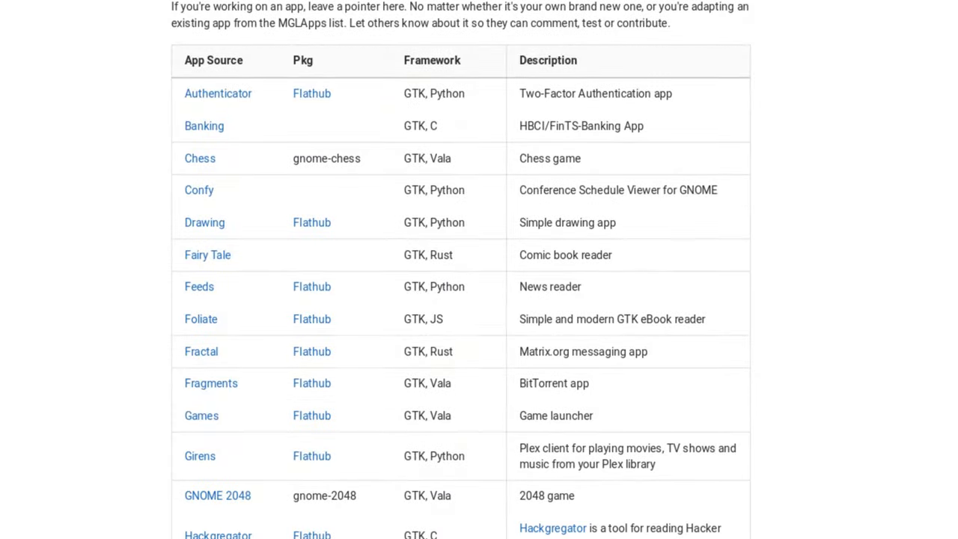
scroll("down", 3)
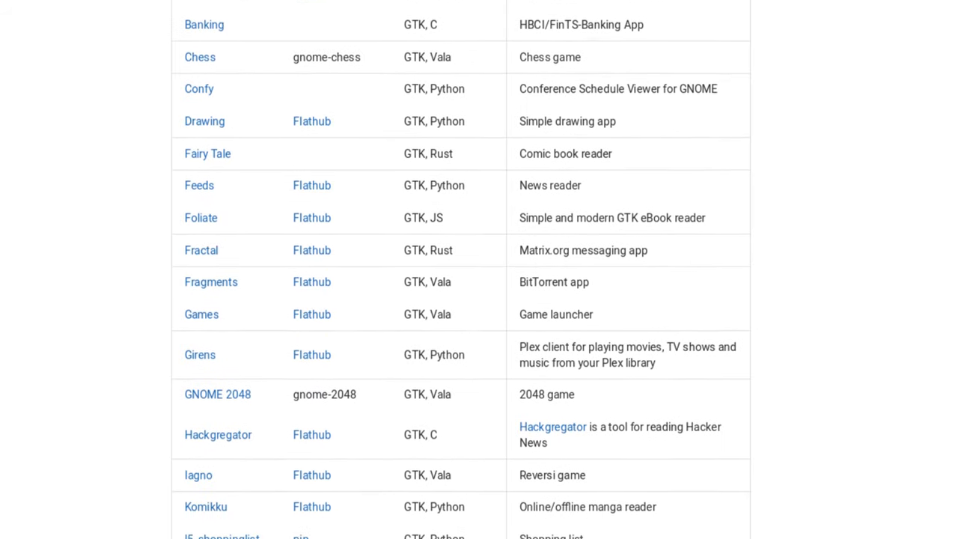
scroll("down", 3)
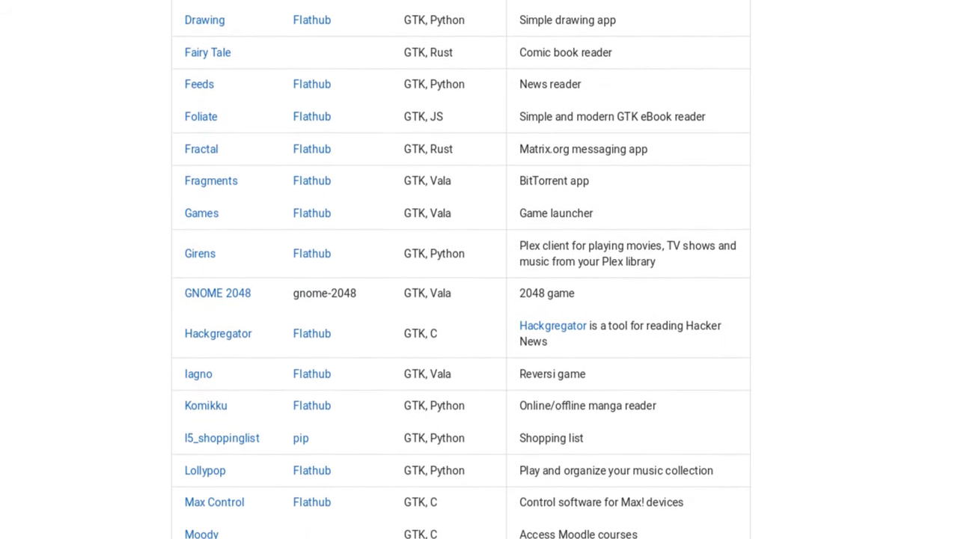
scroll("down", 3)
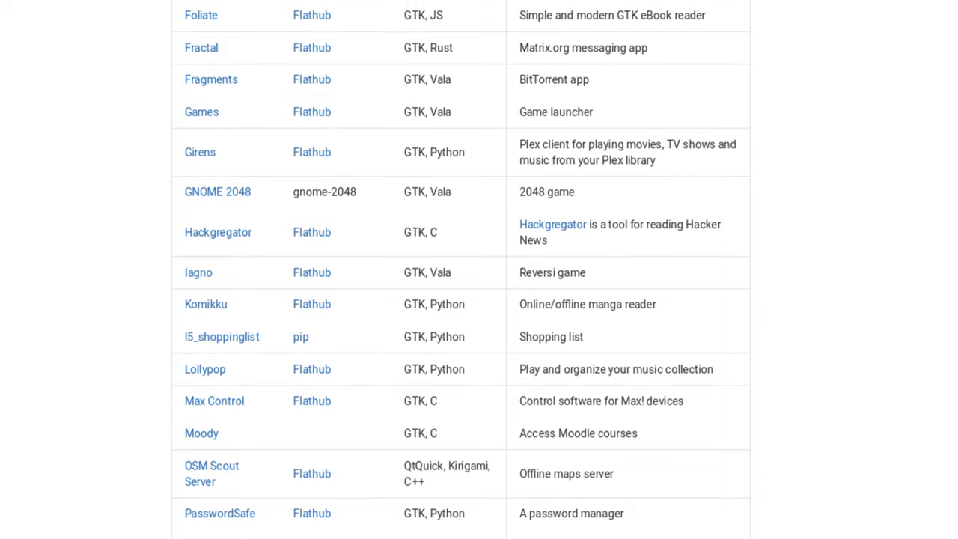
scroll("down", 3)
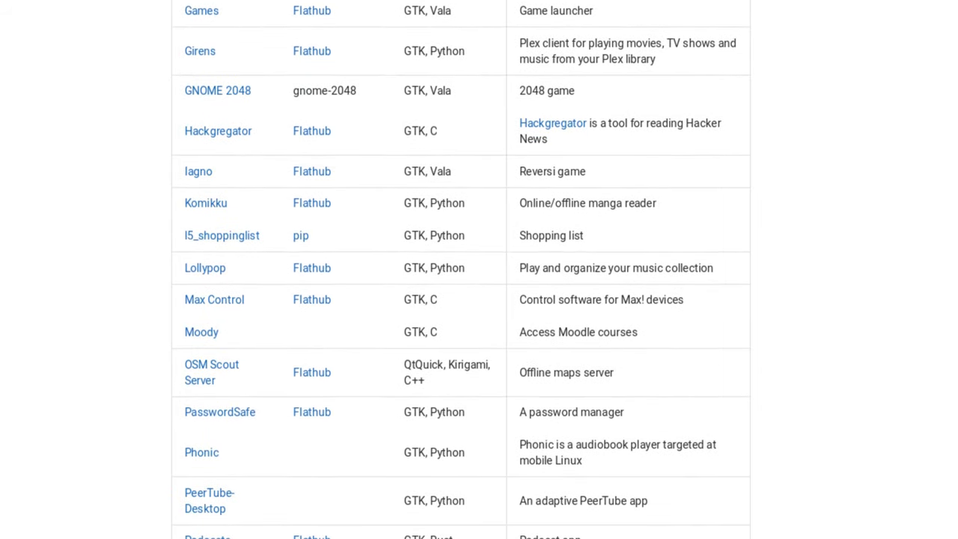
scroll("down", 3)
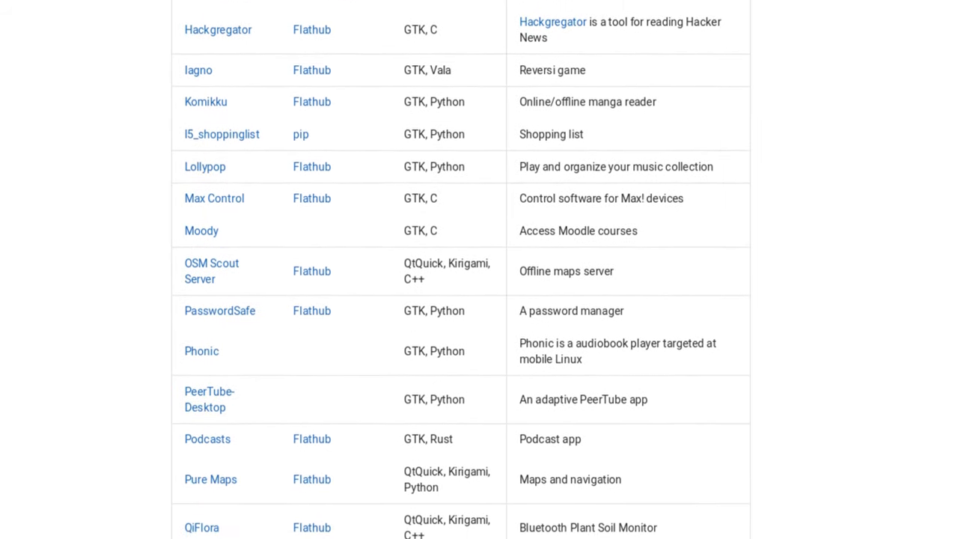
scroll("down", 3)
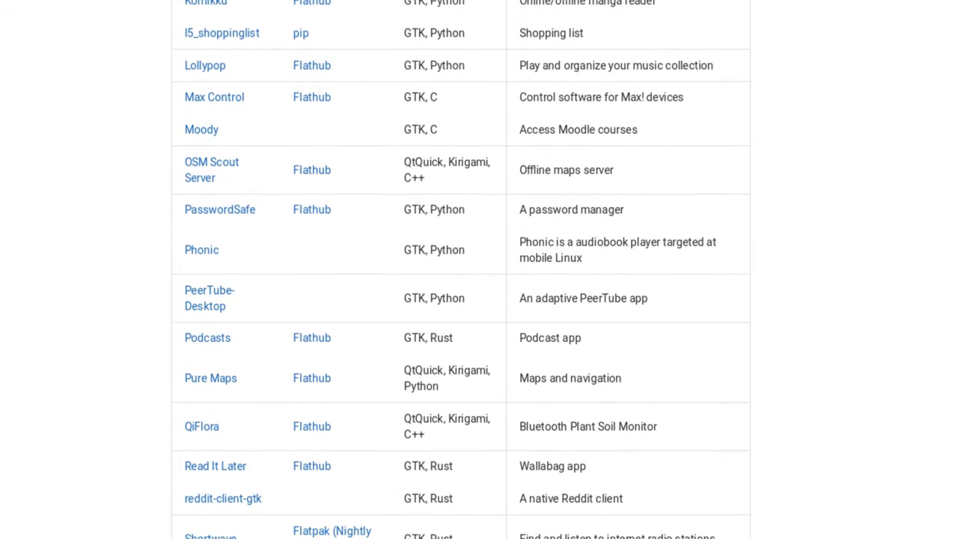
scroll("down", 3)
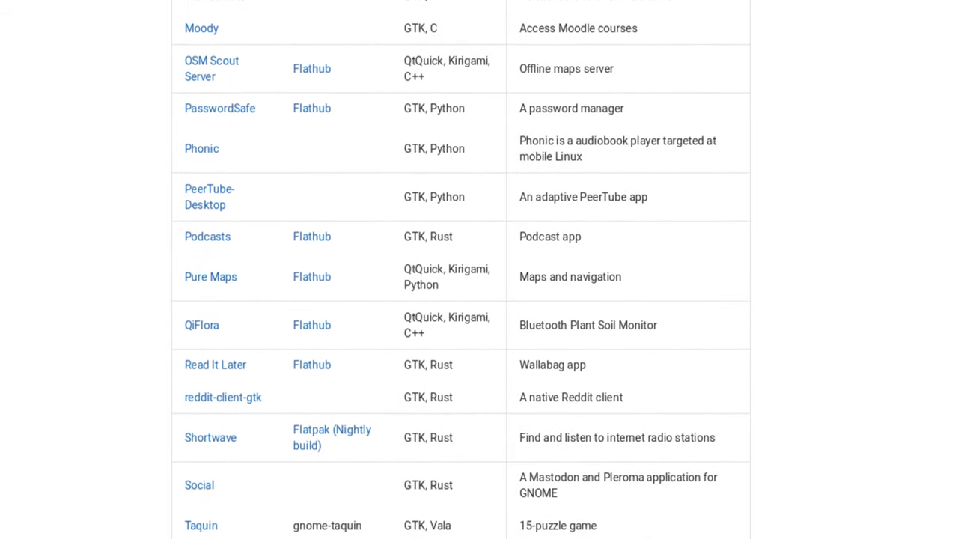
scroll("down", 3)
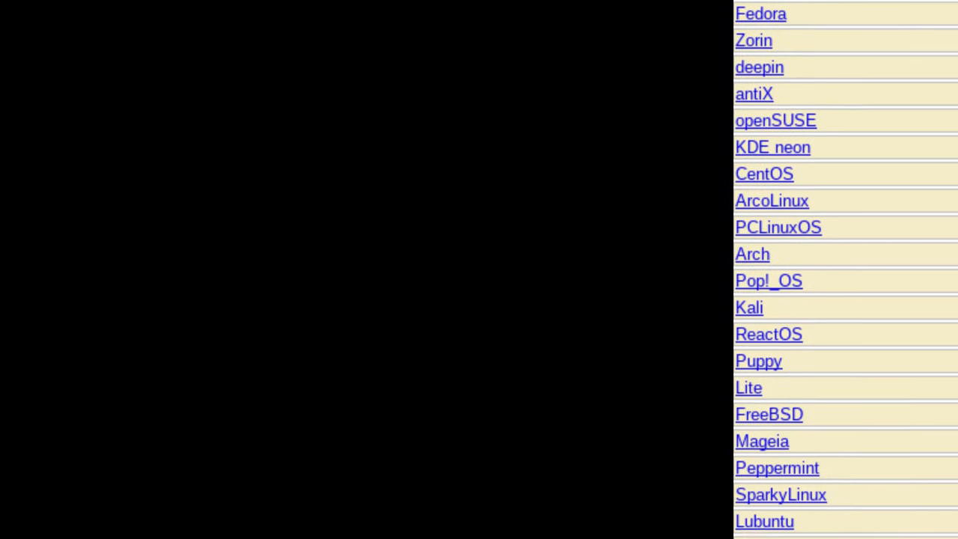
scroll("down", 3)
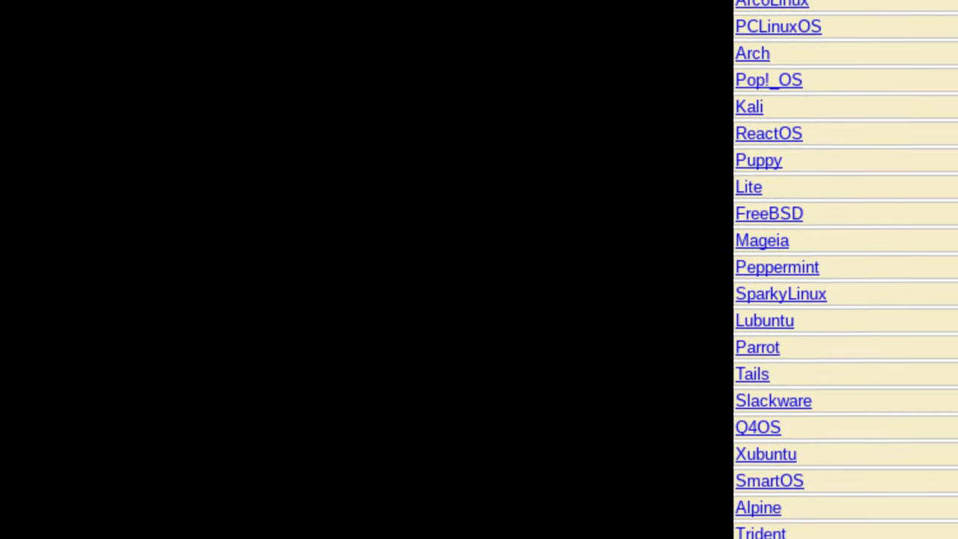